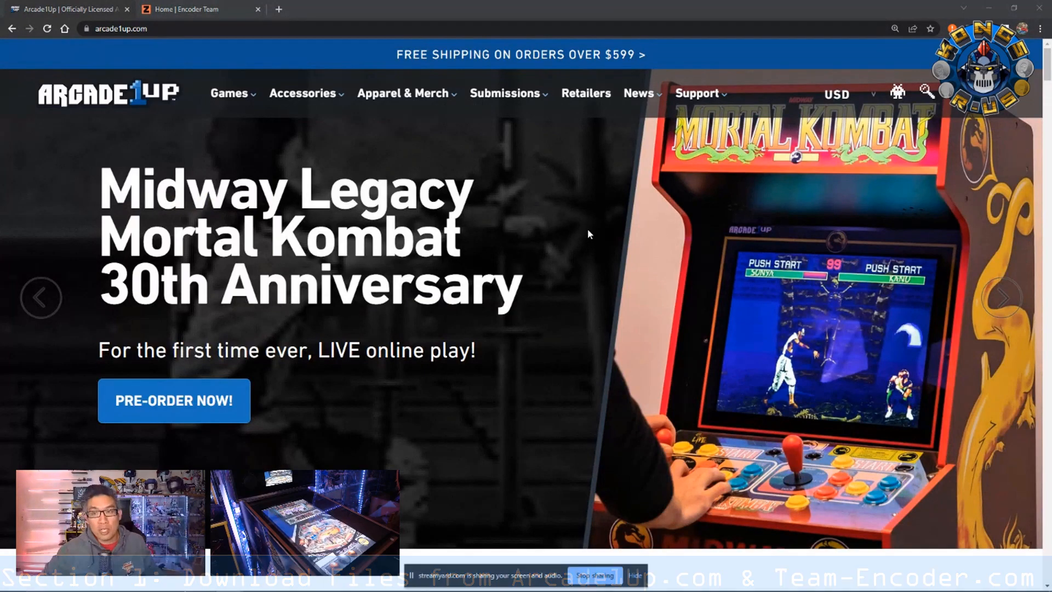
- Open the Attack from Mars Pinball Update page and start downloading the Phoenix Pro Flash Tool
{"action": "left_click", "coordinate": [696, 93]}
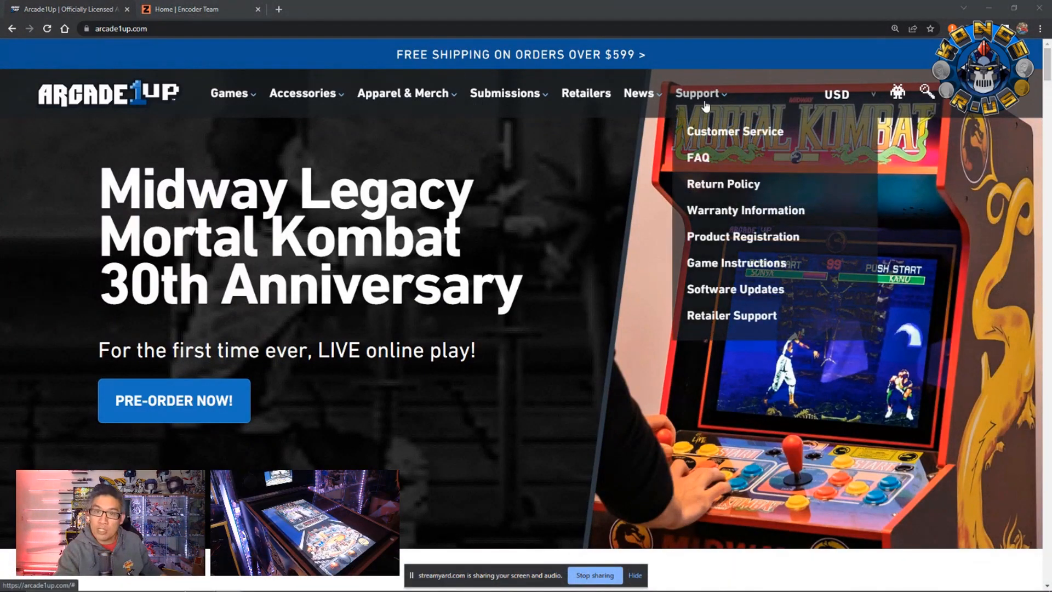
{"action": "left_click", "coordinate": [735, 289]}
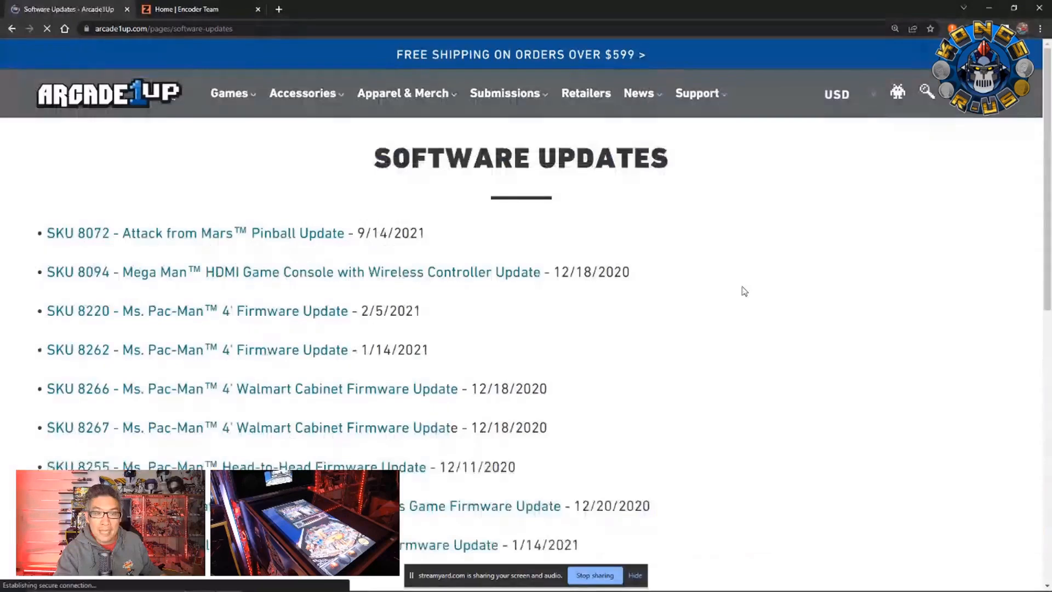
{"action": "mouse_move", "coordinate": [197, 233]}
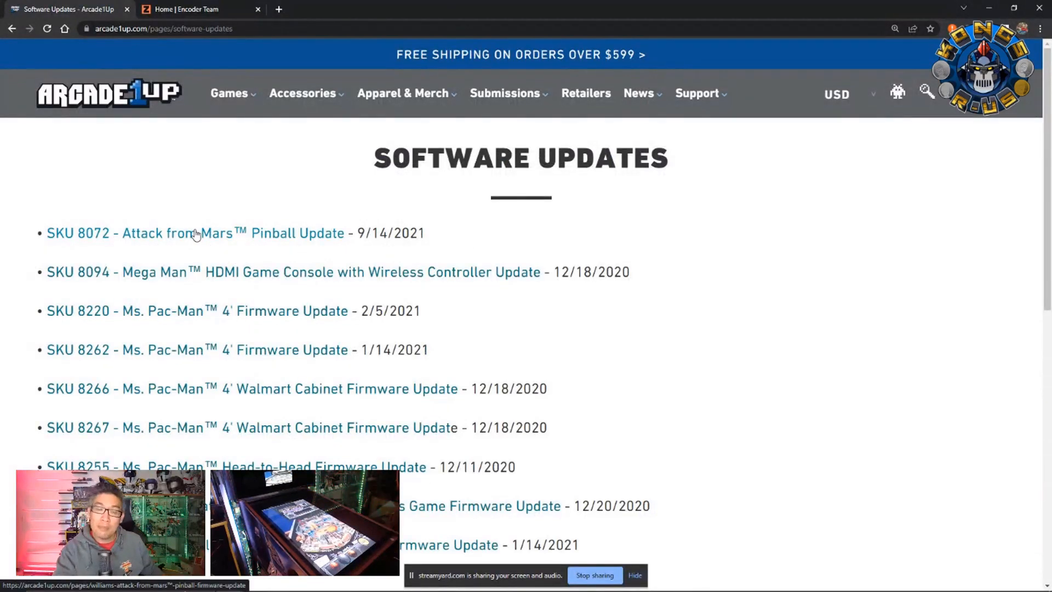
{"action": "left_click", "coordinate": [219, 233]}
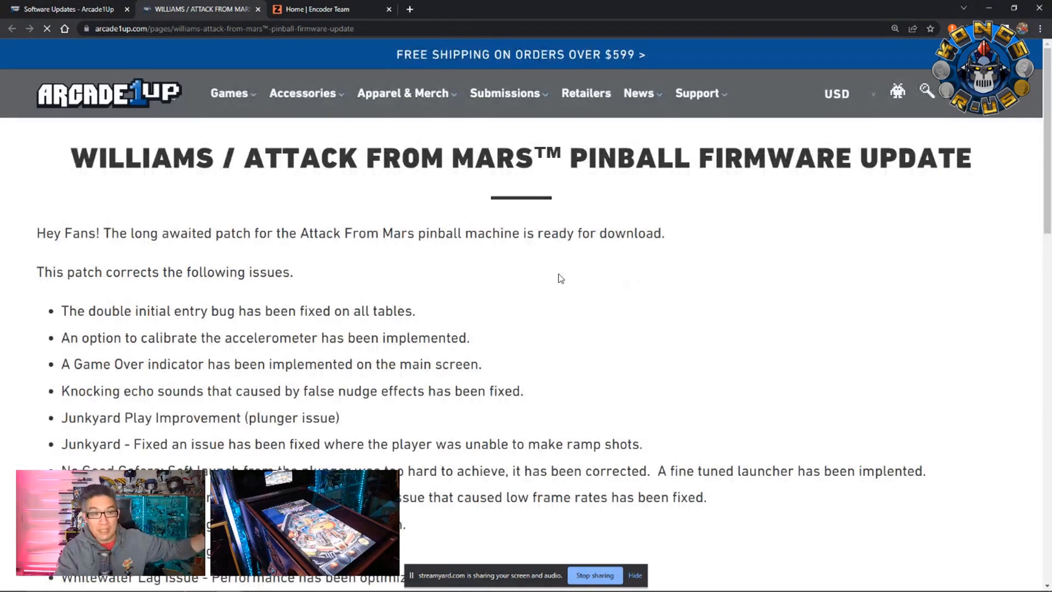
{"action": "scroll", "scroll_direction": "down", "scroll_amount": 3}
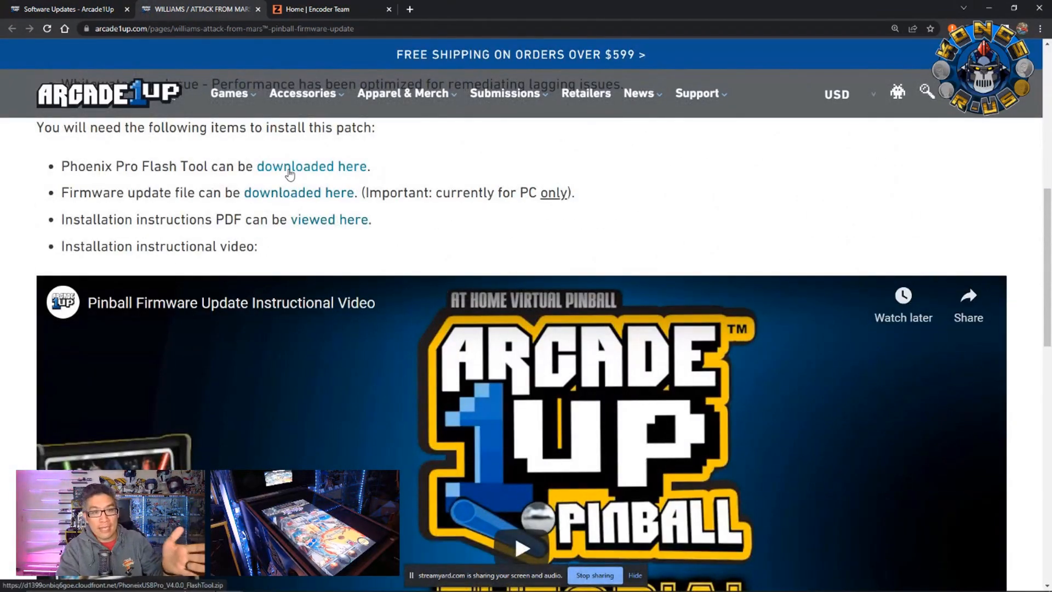
{"action": "left_click", "coordinate": [311, 165]}
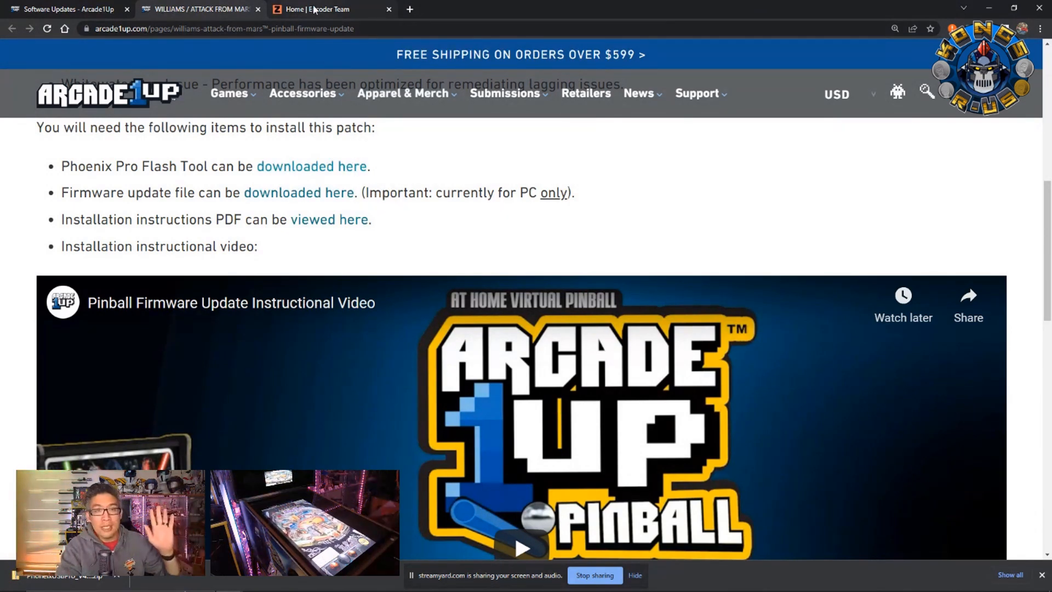
- Go to the Encoder Team A1Pinner V3.9 page and scroll to the pinball APK MEGA link
{"action": "left_click", "coordinate": [329, 8]}
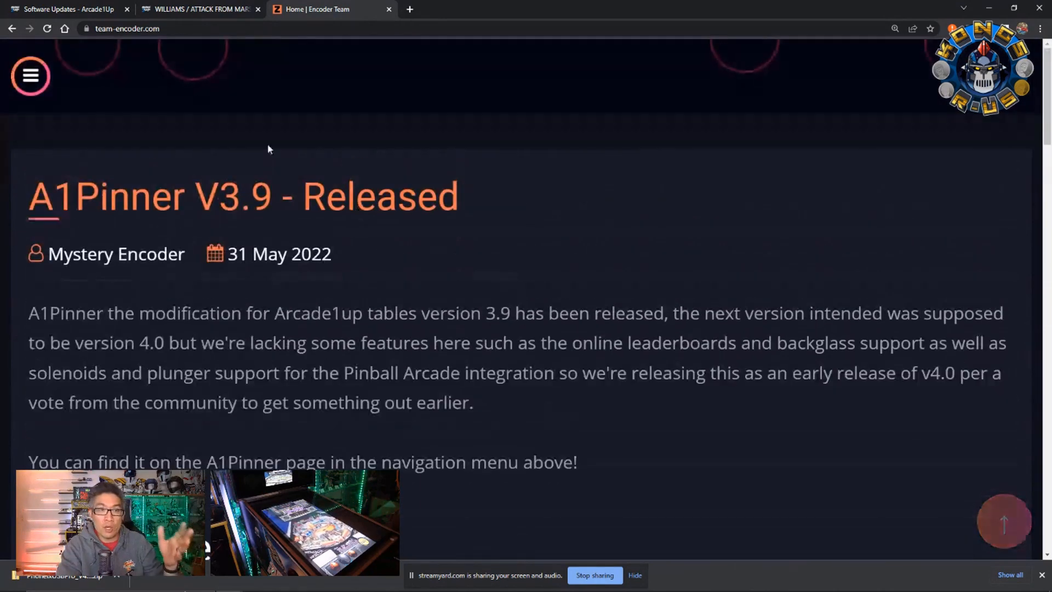
{"action": "left_click", "coordinate": [29, 76]}
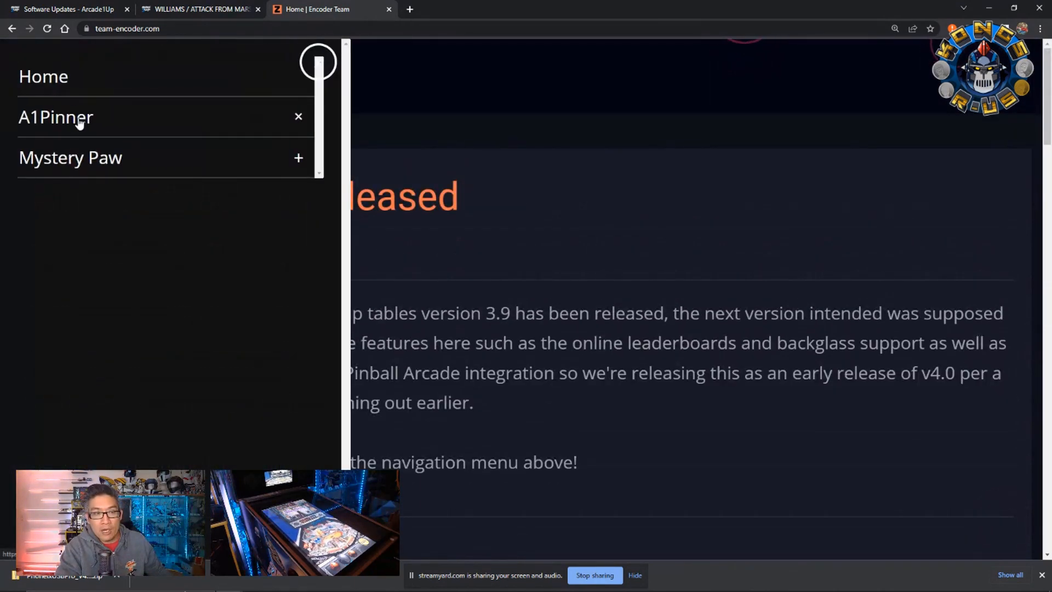
{"action": "left_click", "coordinate": [56, 117]}
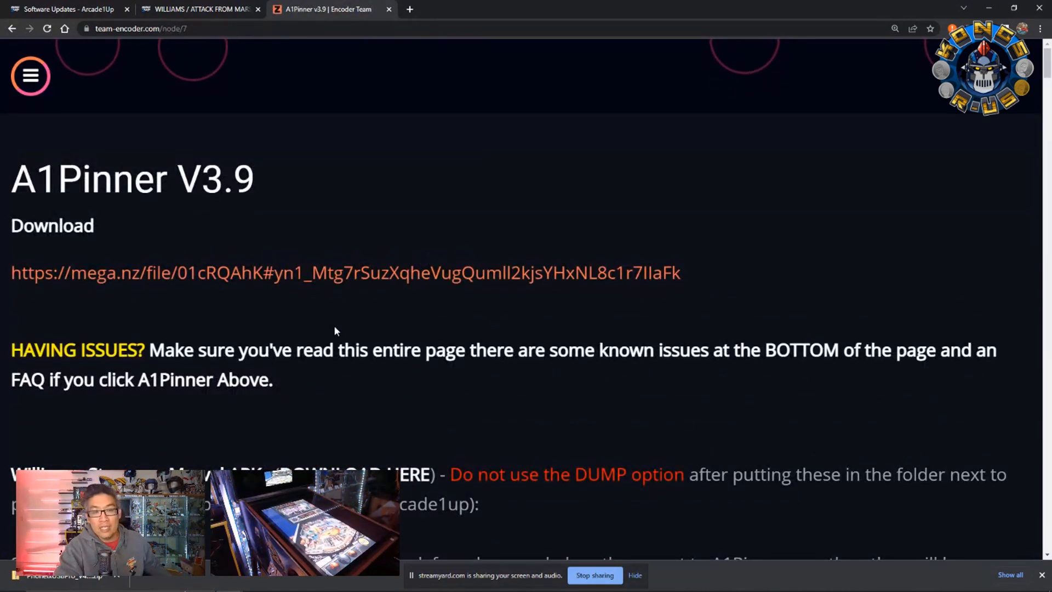
{"action": "scroll", "scroll_direction": "down", "scroll_amount": 3}
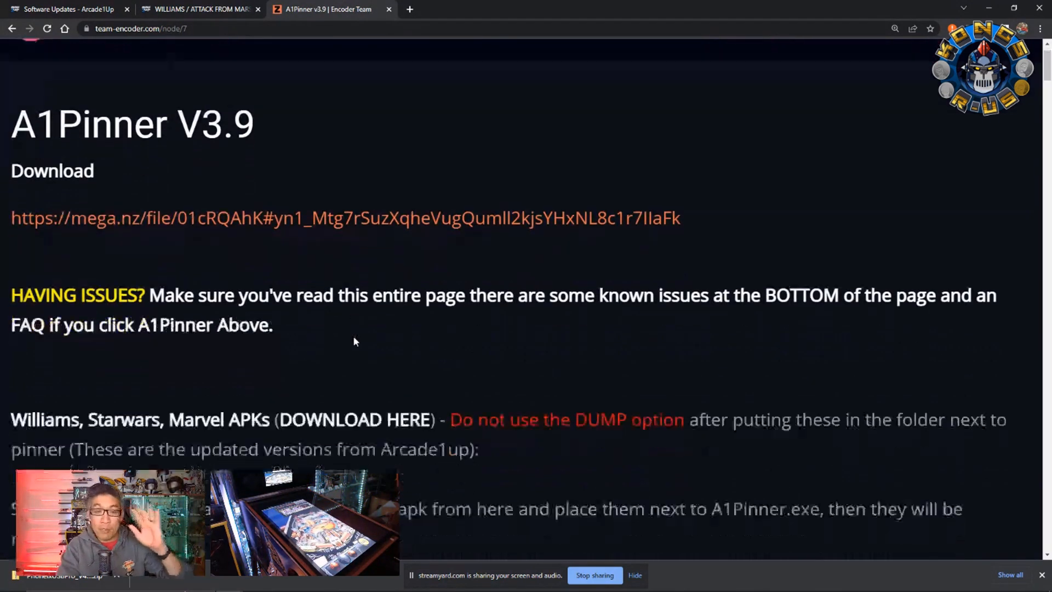
{"action": "scroll", "scroll_direction": "down", "scroll_amount": 3}
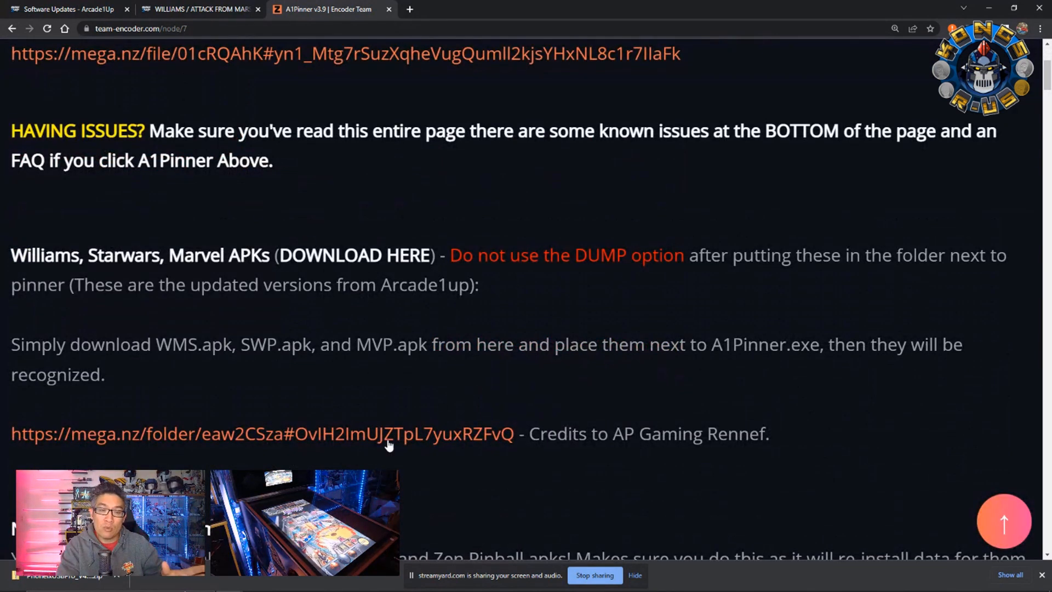
- Download SWP.zip from the MEGA A1UP_BALLER_LATEST folder using Standard Download
{"action": "left_click", "coordinate": [262, 433]}
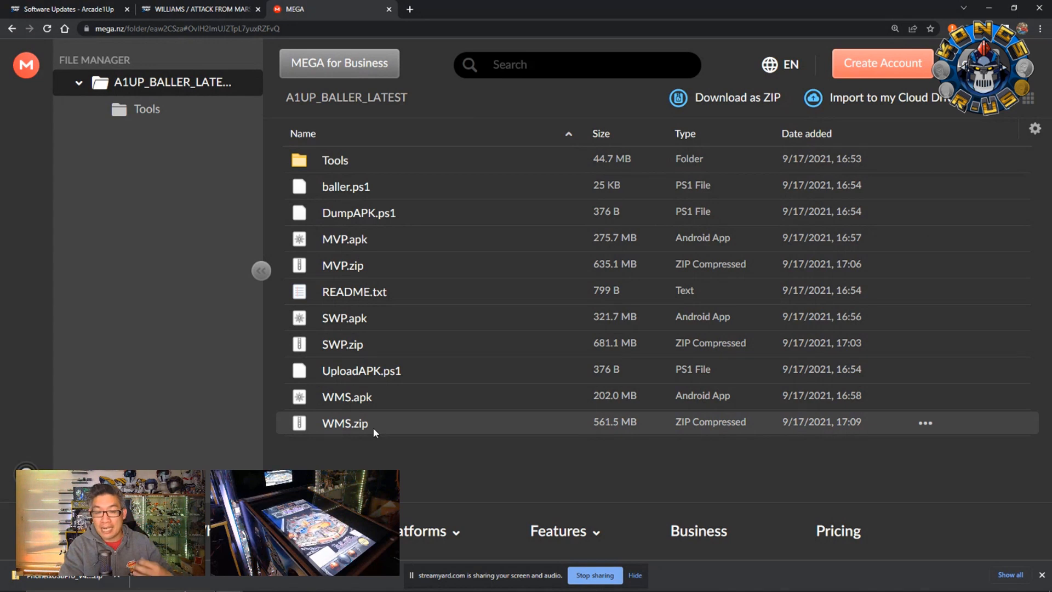
{"action": "mouse_move", "coordinate": [763, 316]}
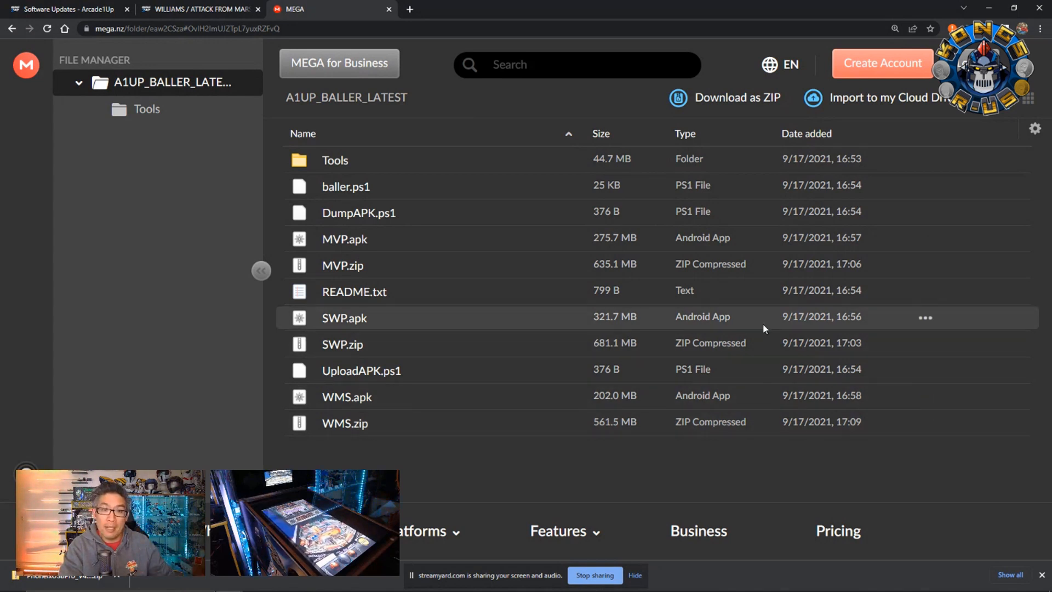
{"action": "left_click", "coordinate": [924, 344]}
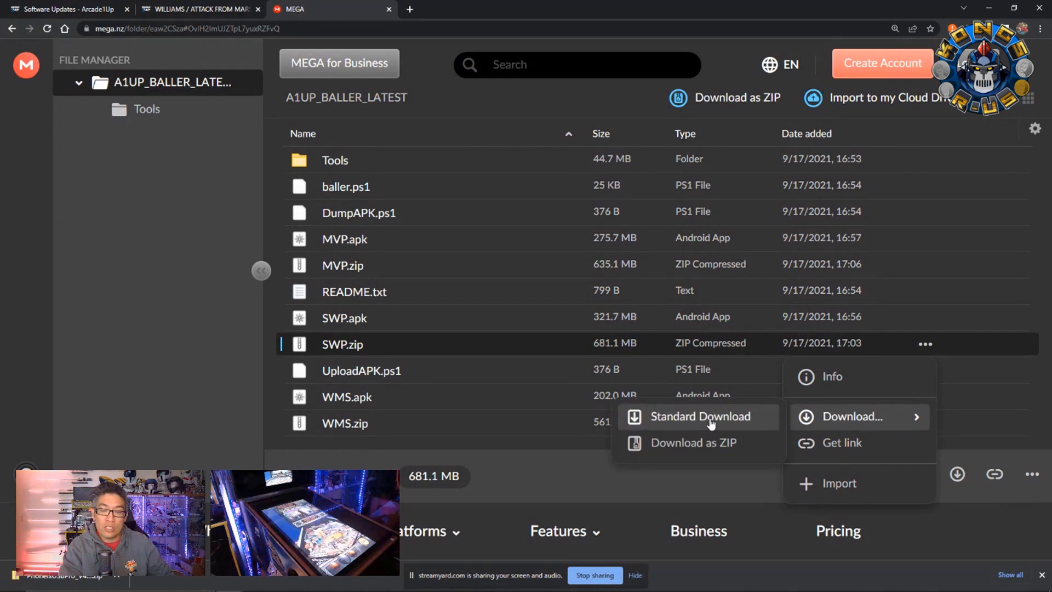
{"action": "left_click", "coordinate": [699, 416]}
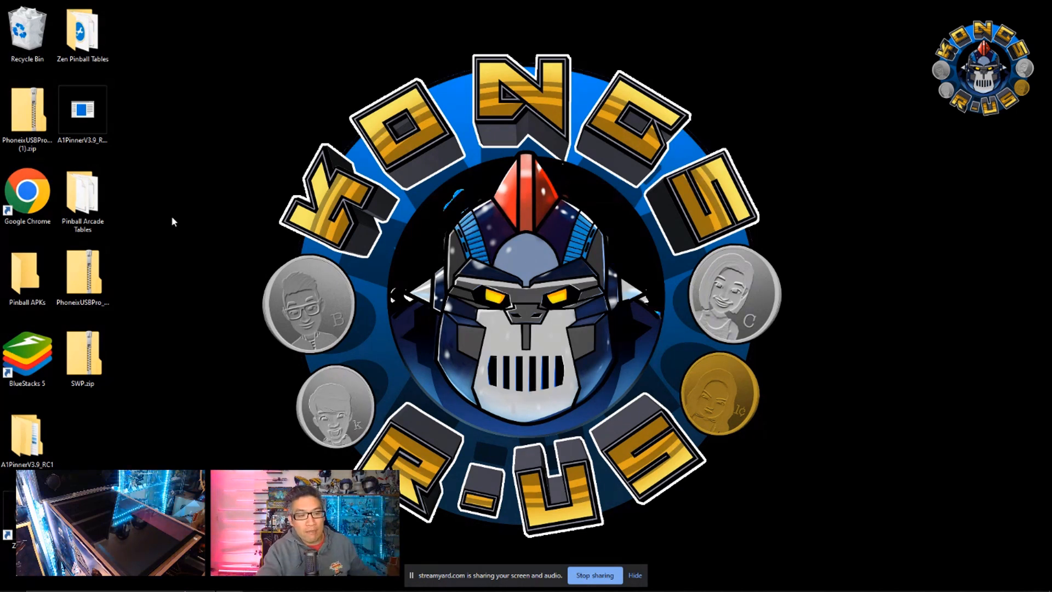
- Open A1PinnerV3.9_RC1 > A1PinnerV3.9 > Fixes and run the RemoveDrivers script
{"action": "left_click", "coordinate": [27, 436]}
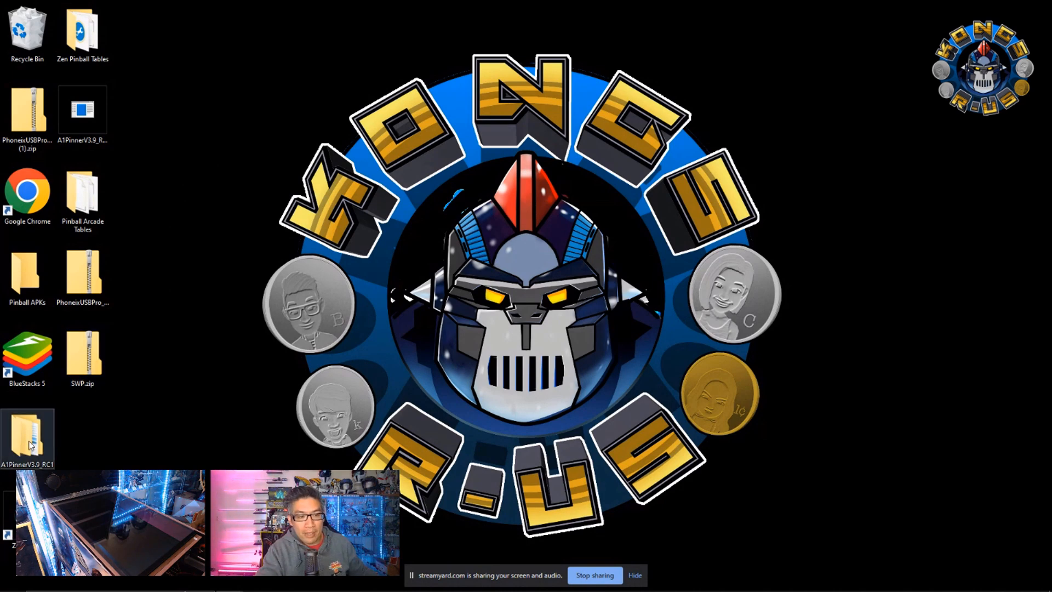
{"action": "double_click", "coordinate": [27, 436]}
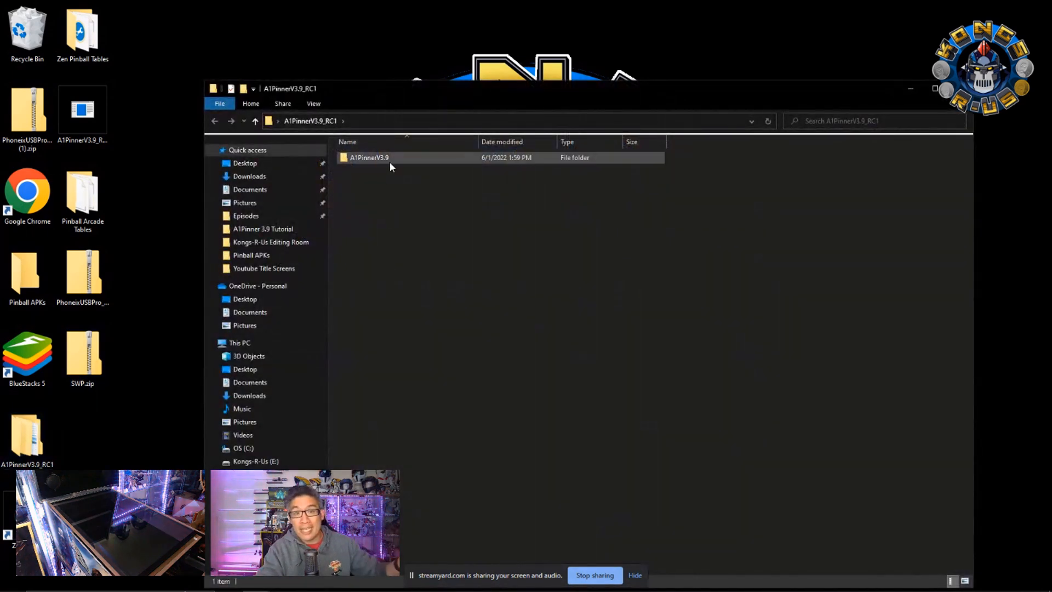
{"action": "double_click", "coordinate": [369, 158]}
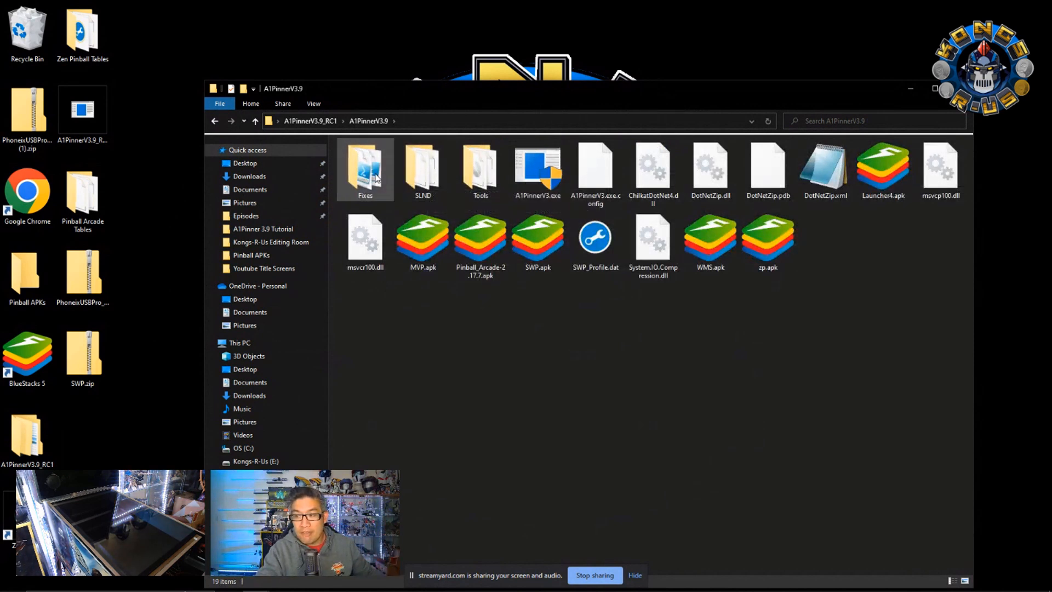
{"action": "double_click", "coordinate": [365, 168]}
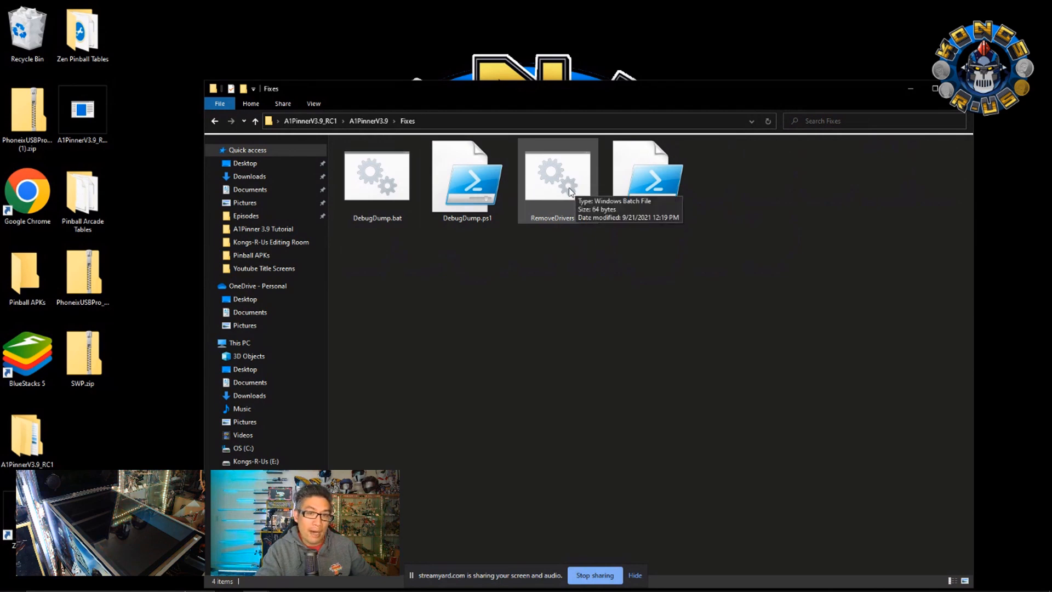
{"action": "double_click", "coordinate": [556, 174]}
{"action": "type", "text": "y"}
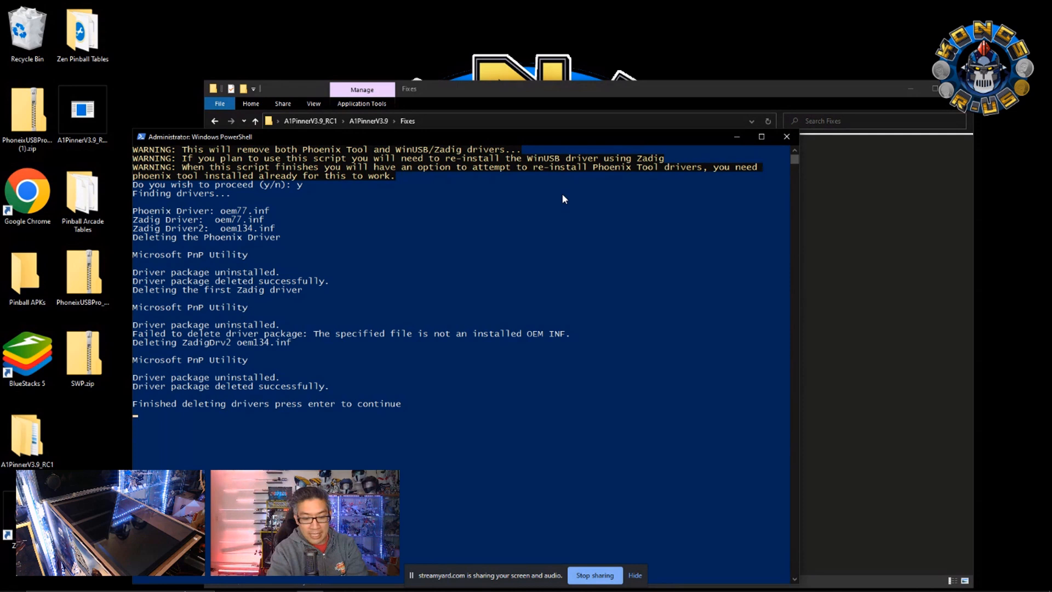
- Continue after driver deletion and answer 'y' to reinstall the Phoenix driver
{"action": "key", "text": "enter"}
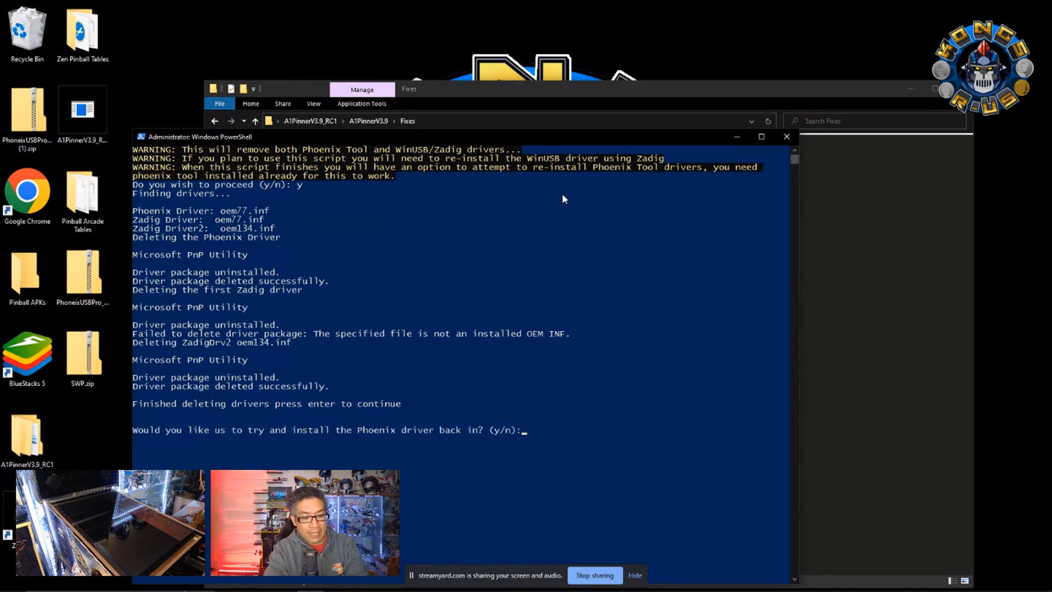
{"action": "type", "text": "y"}
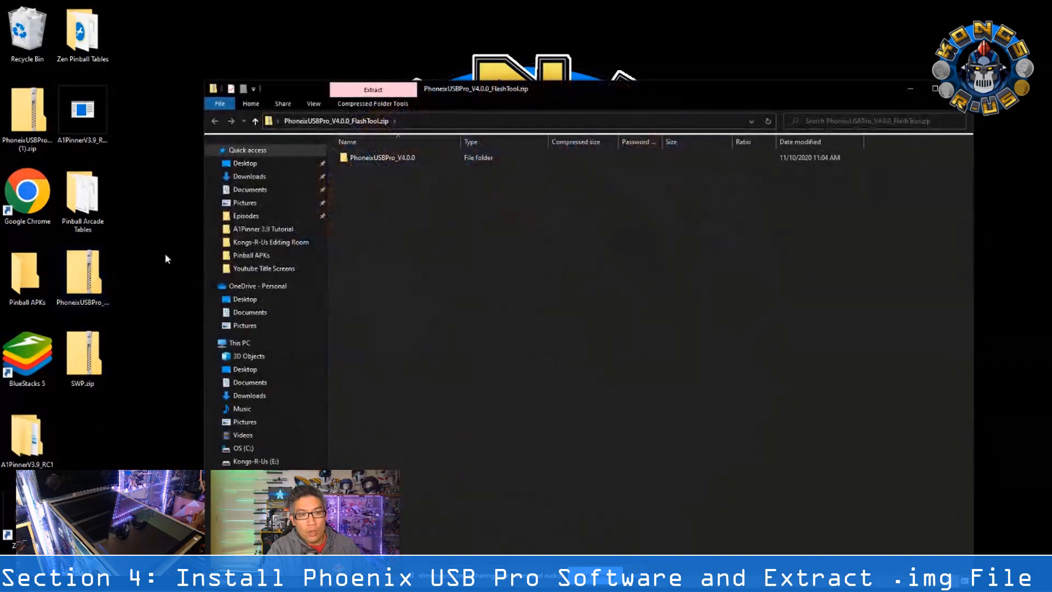
- Install PhoenixUSBPro v4.0.0 from its .msi using the default installation folder
{"action": "left_click", "coordinate": [382, 157]}
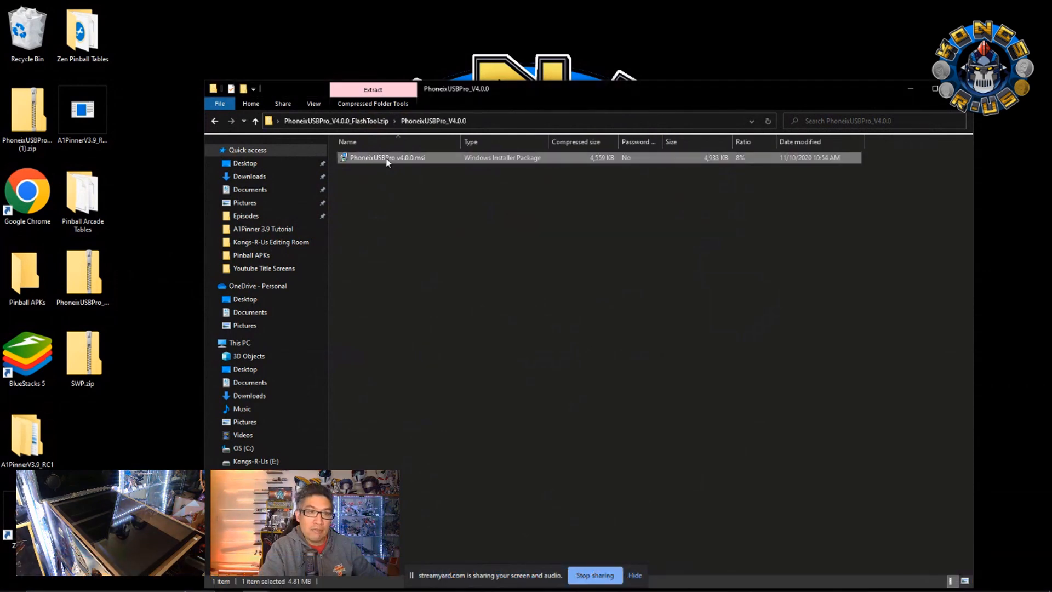
{"action": "double_click", "coordinate": [386, 157]}
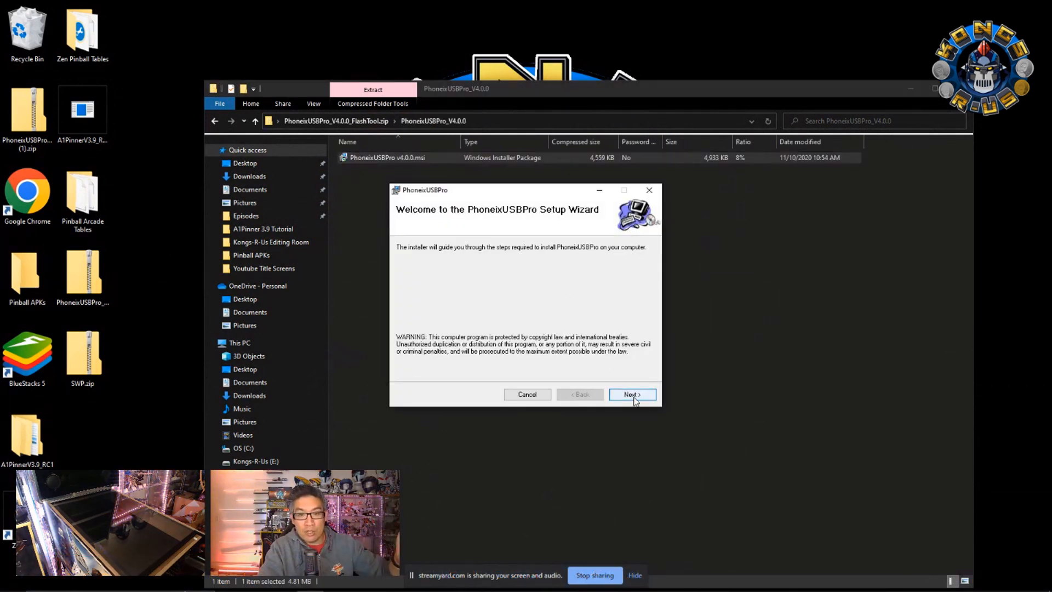
{"action": "left_click", "coordinate": [631, 393]}
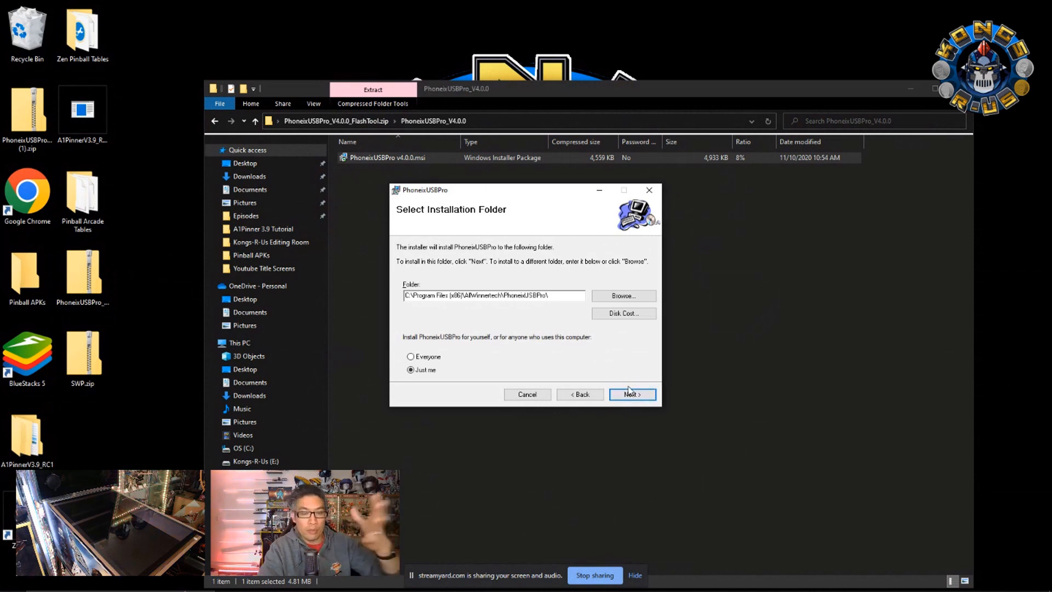
{"action": "left_click", "coordinate": [631, 394]}
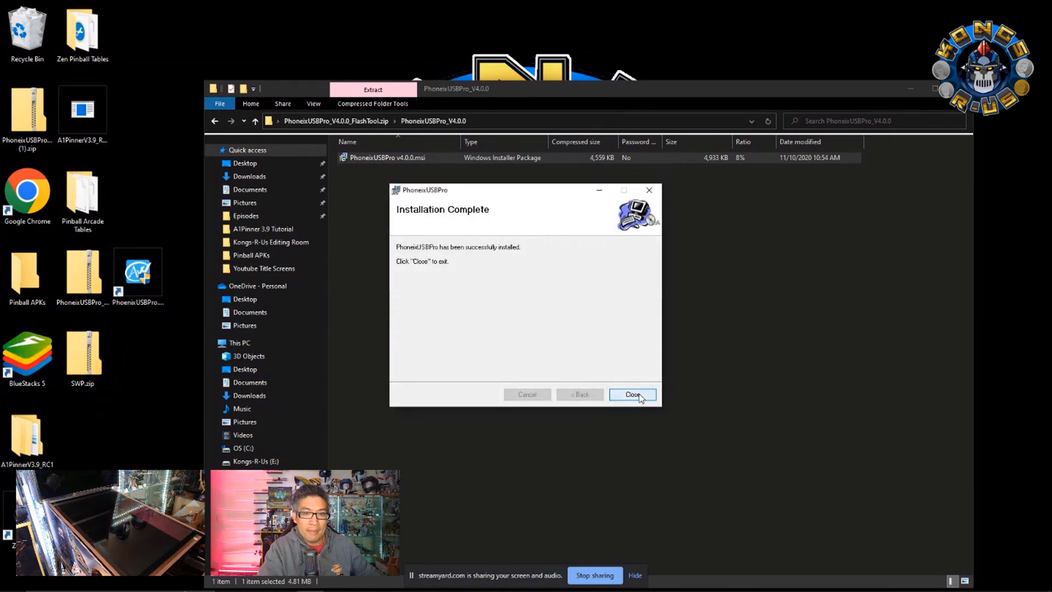
{"action": "left_click", "coordinate": [631, 395]}
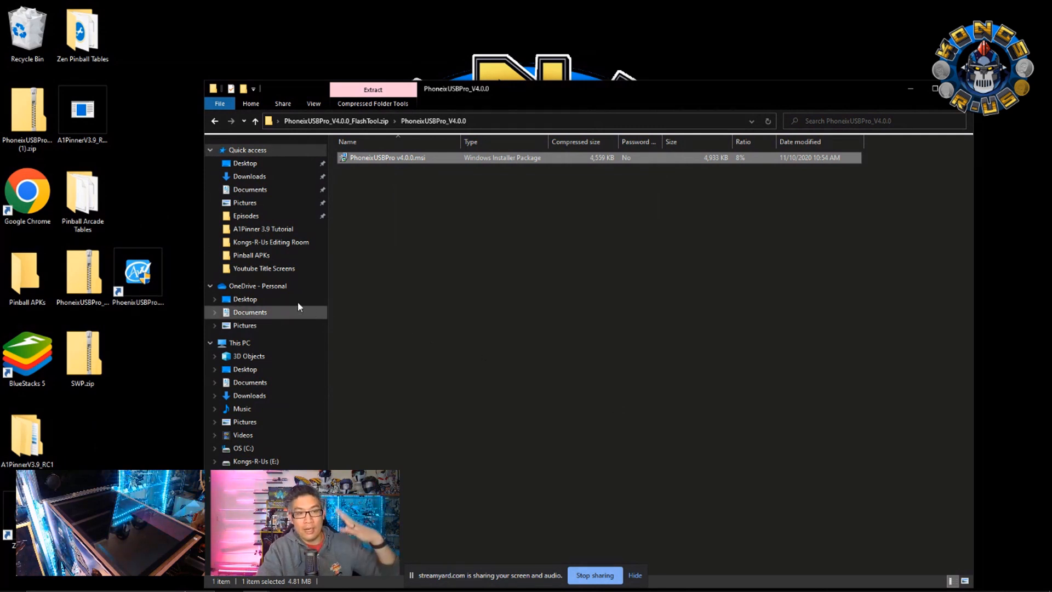
{"action": "mouse_move", "coordinate": [159, 332]}
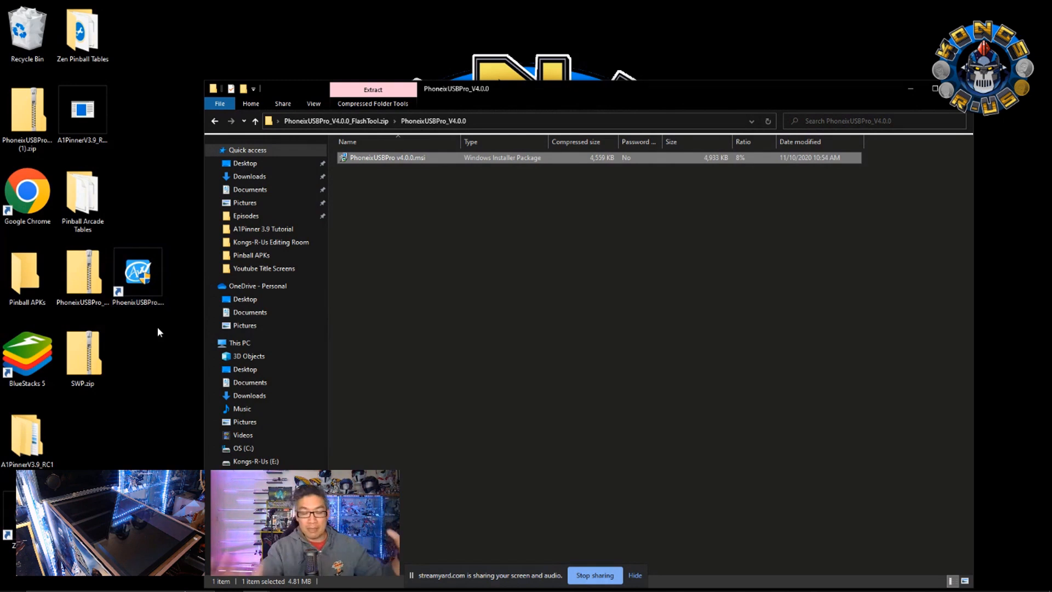
{"action": "mouse_move", "coordinate": [96, 409]}
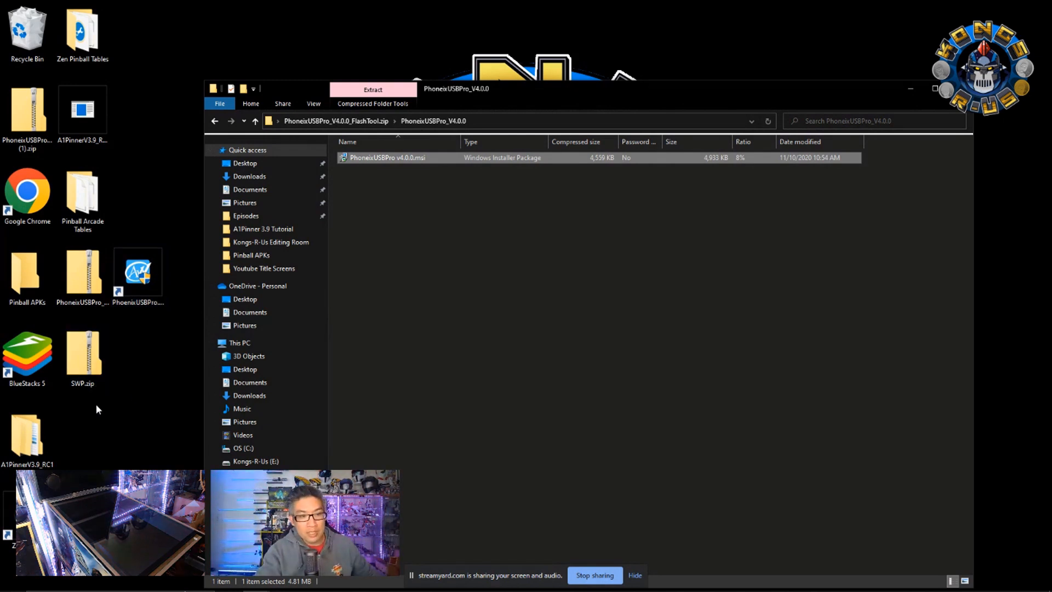
{"action": "left_click", "coordinate": [82, 356]}
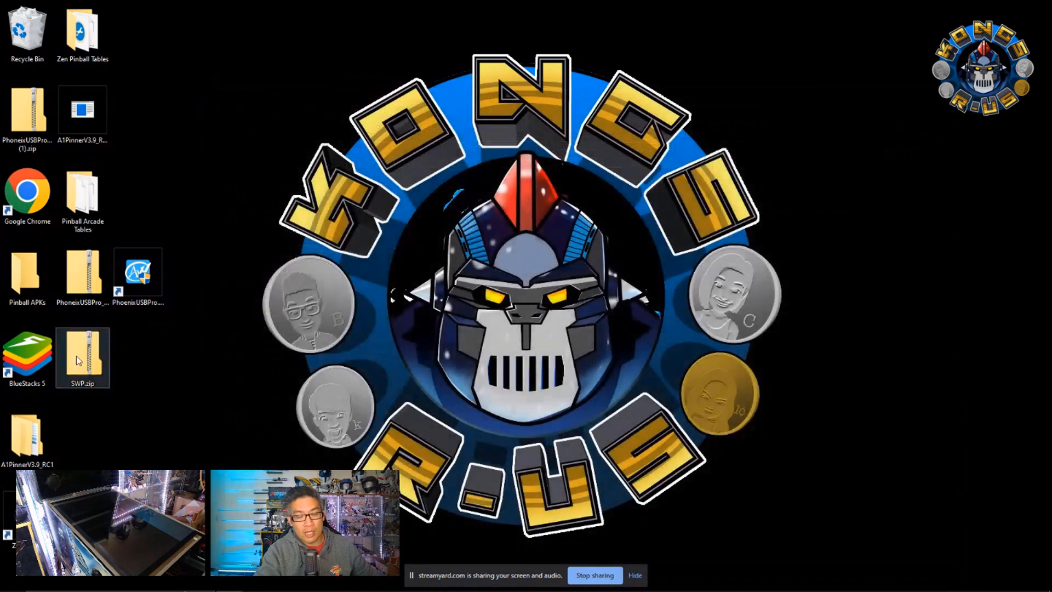
- Extract the 20210830_pinball_swp_release disc image from SWP.zip to the desktop and close the window
{"action": "double_click", "coordinate": [82, 349]}
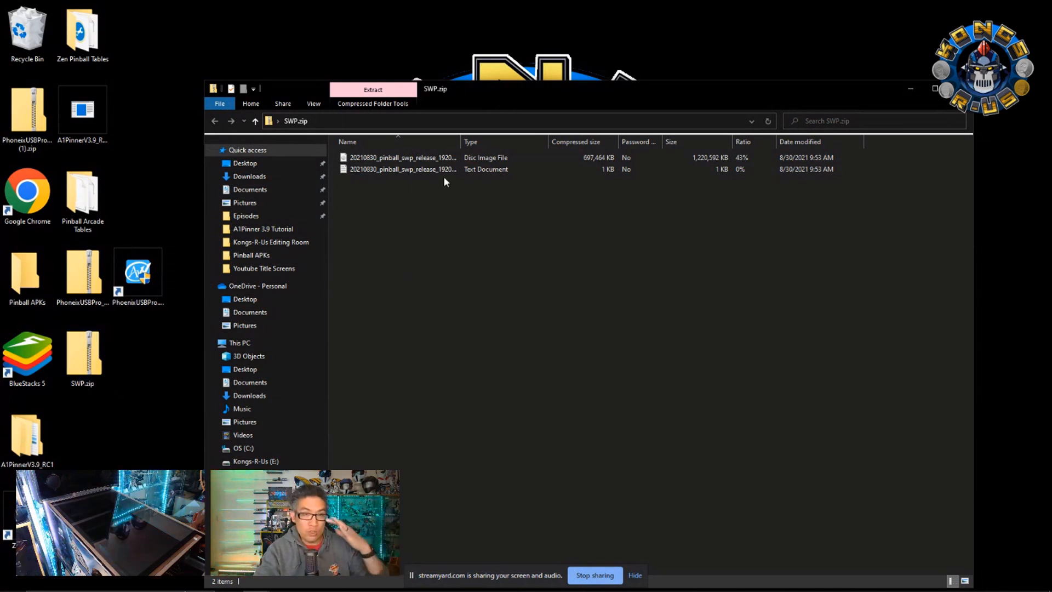
{"action": "left_click", "coordinate": [402, 157]}
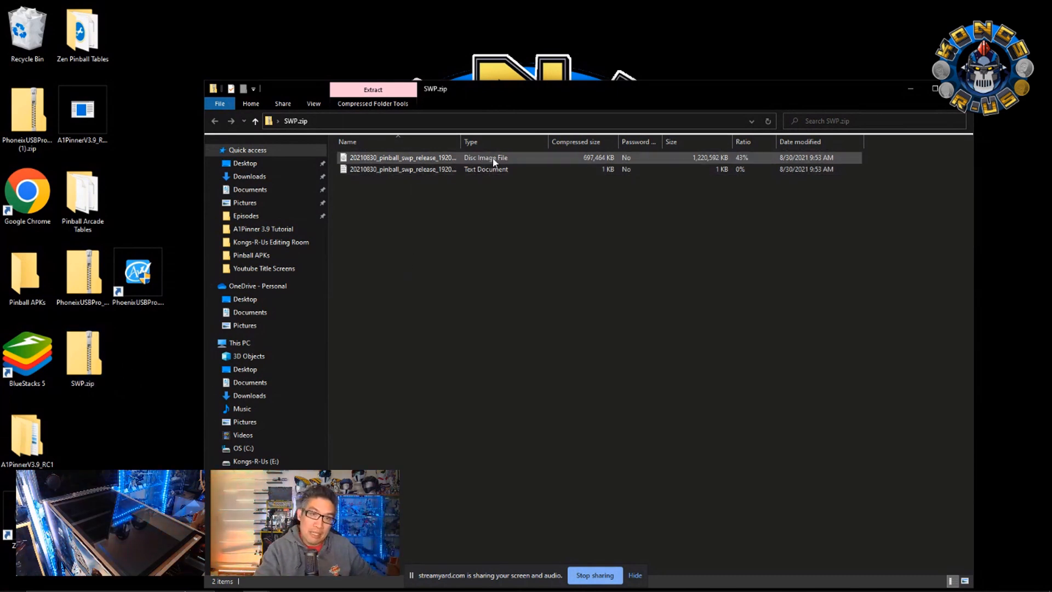
{"action": "left_click", "coordinate": [403, 158]}
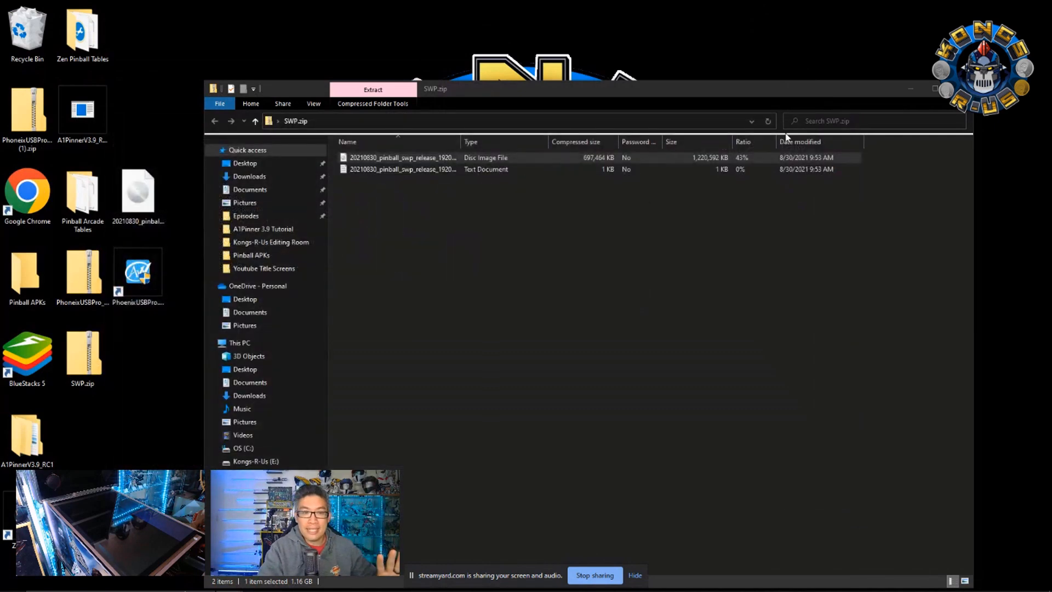
{"action": "left_click", "coordinate": [137, 272]}
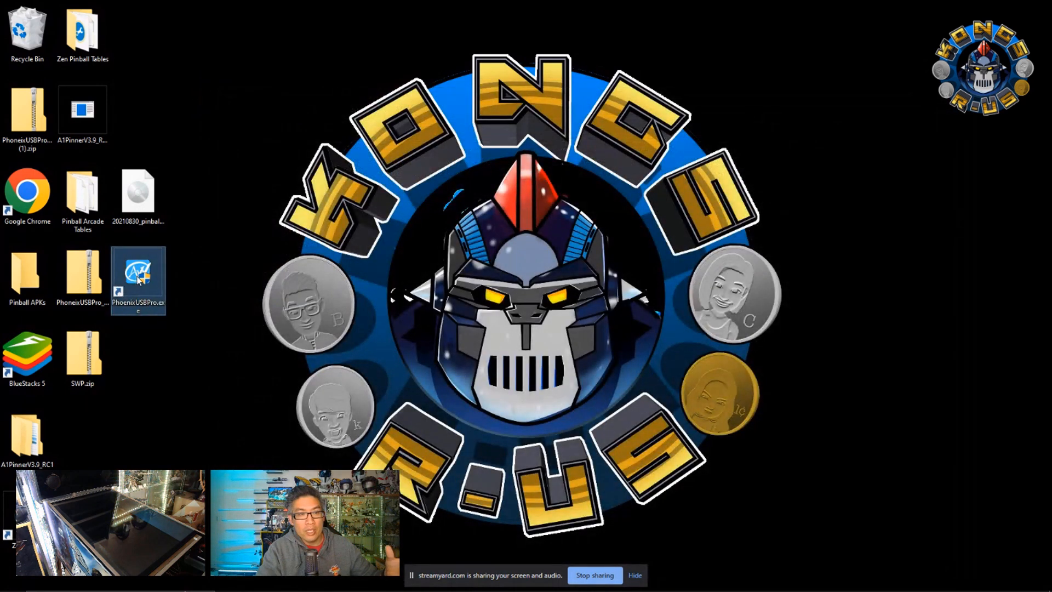
- Launch PhoenixUSBPro and load 20210830_pinball_swp_release_1920x1080_1G-5b.img from the desktop
{"action": "double_click", "coordinate": [138, 272]}
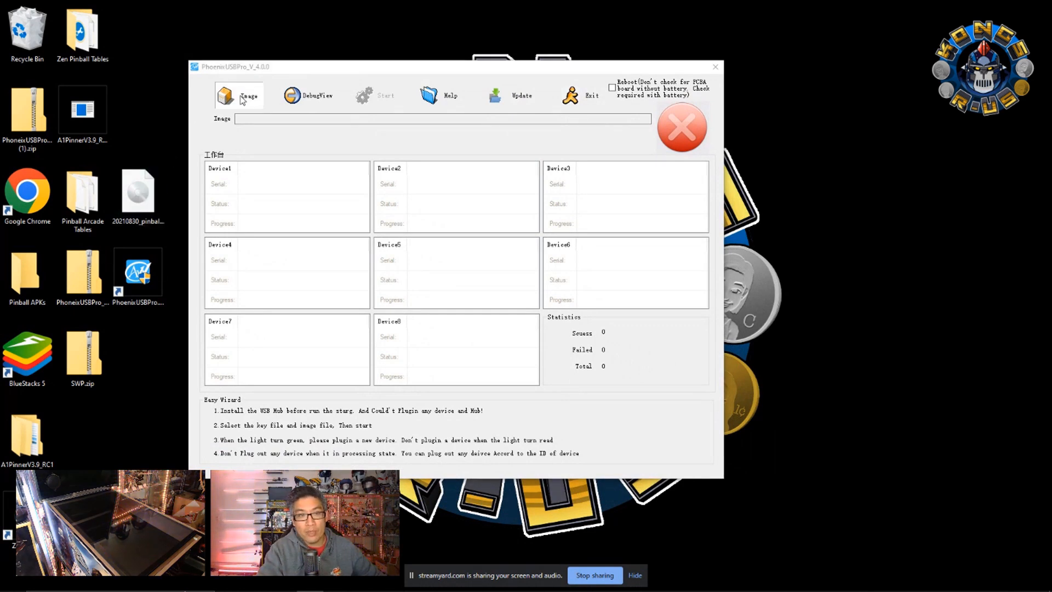
{"action": "left_click", "coordinate": [238, 96]}
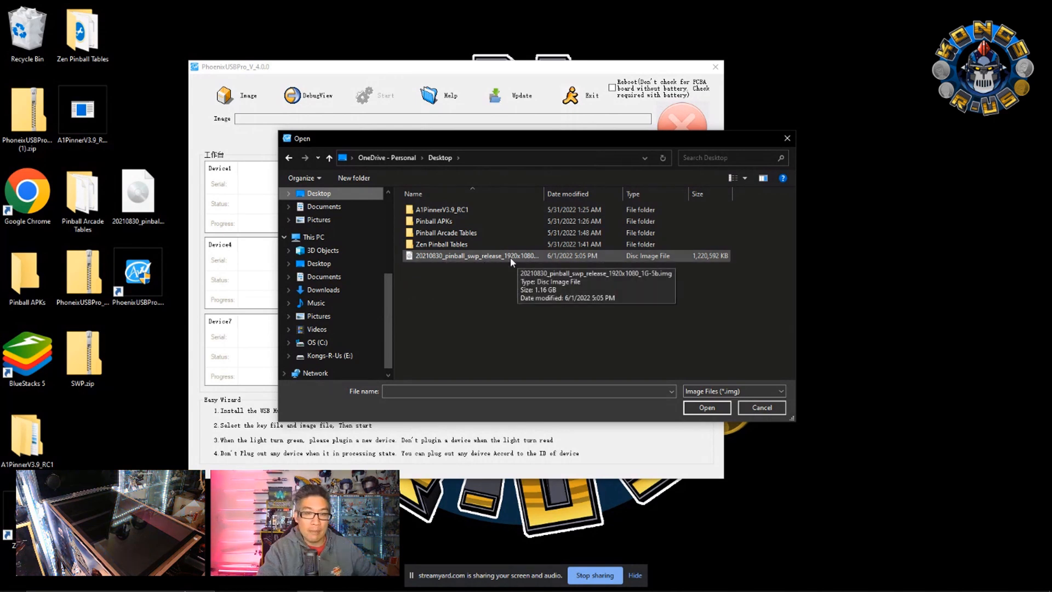
{"action": "left_click", "coordinate": [476, 256]}
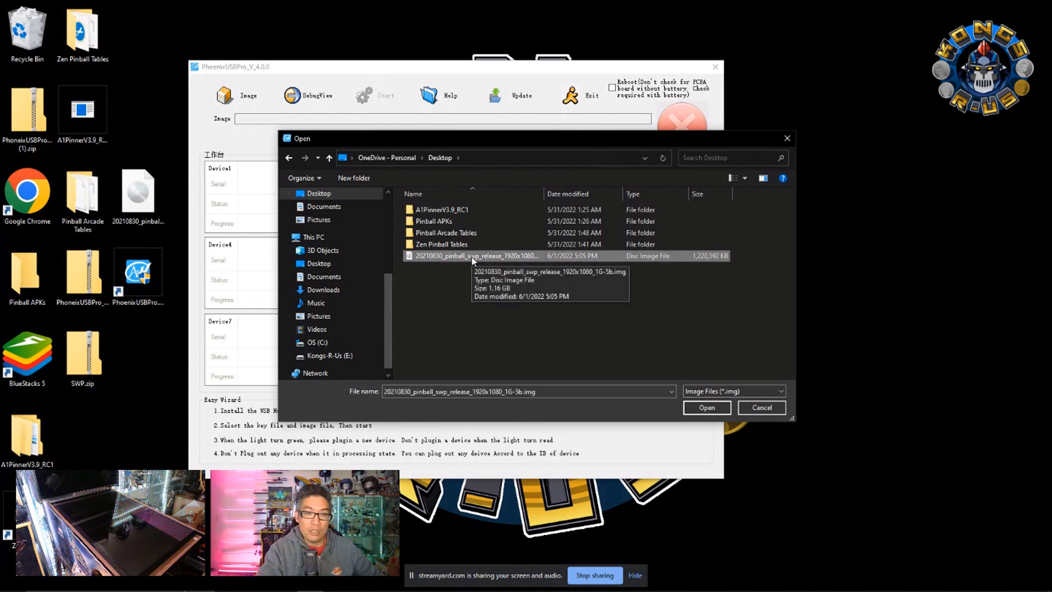
{"action": "left_click", "coordinate": [705, 407]}
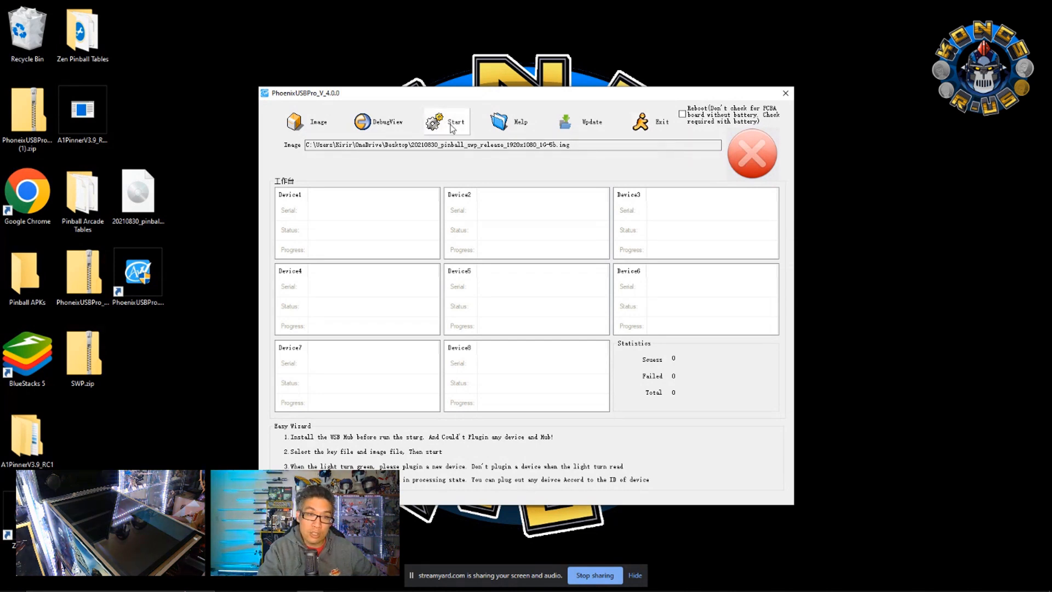
- Start the PhoenixUSBPro flashing run so it waits for a device
{"action": "left_click", "coordinate": [447, 122]}
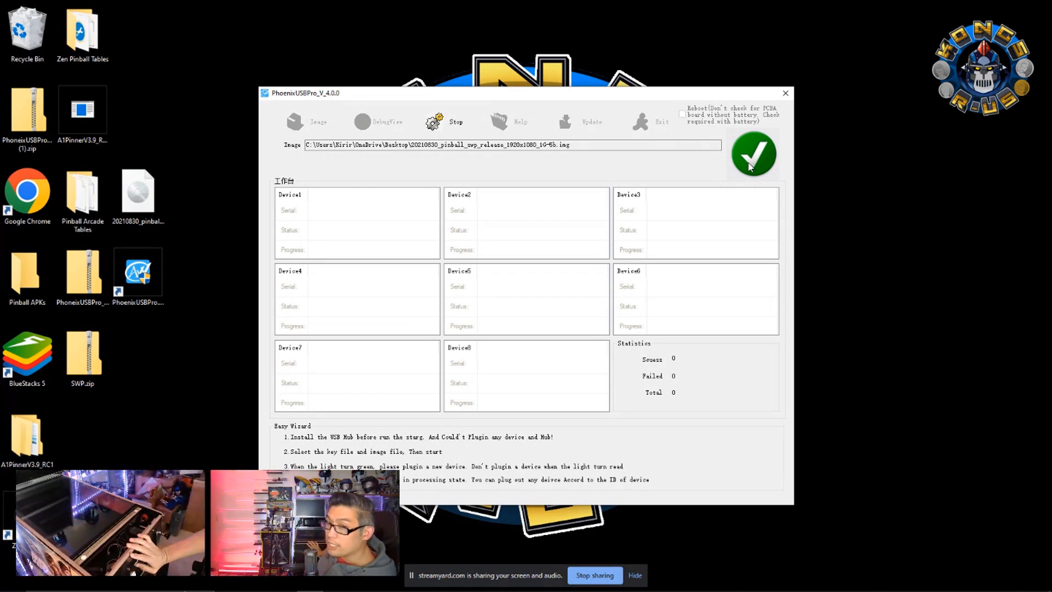
{"action": "left_click", "coordinate": [753, 155]}
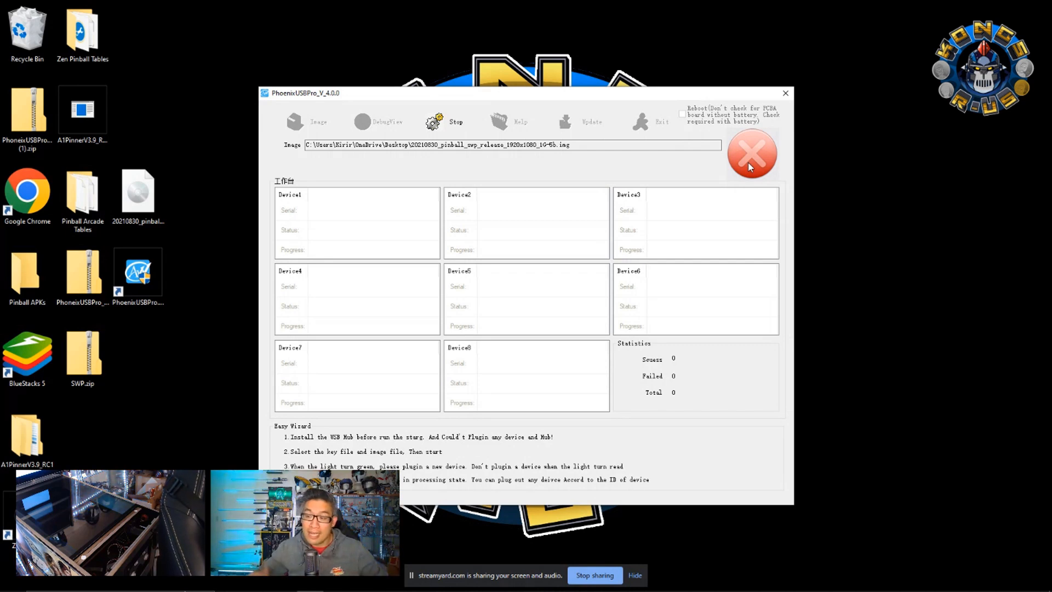
- Flash the USB-connected PCB as Device1 to 100%, with one success and no failures
{"action": "left_click", "coordinate": [751, 152]}
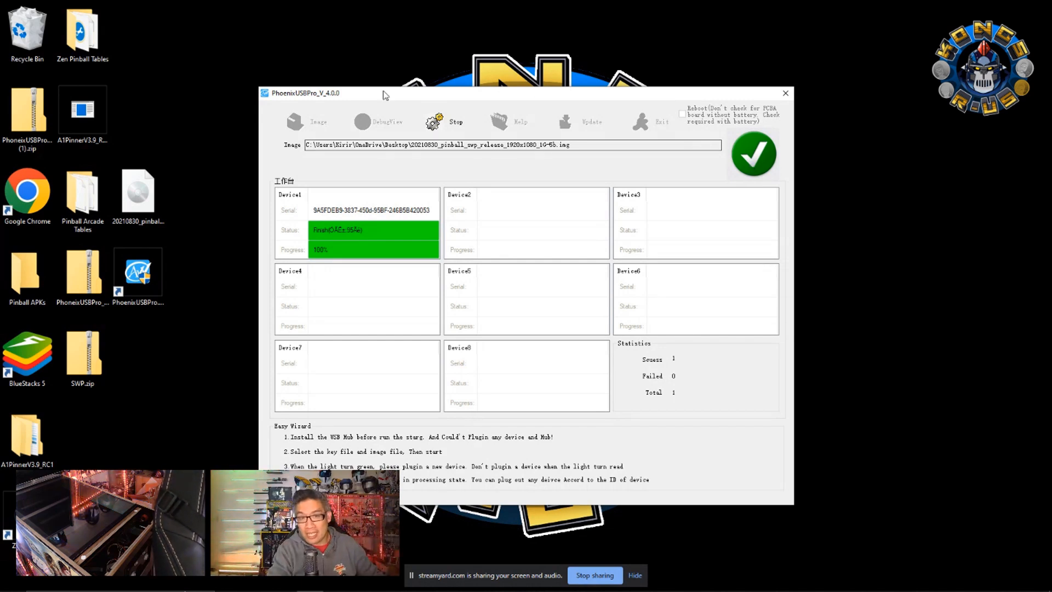
- Stop the flashing run after Device1 succeeds and exit PhoenixUSBPro to the desktop
{"action": "left_click", "coordinate": [447, 122]}
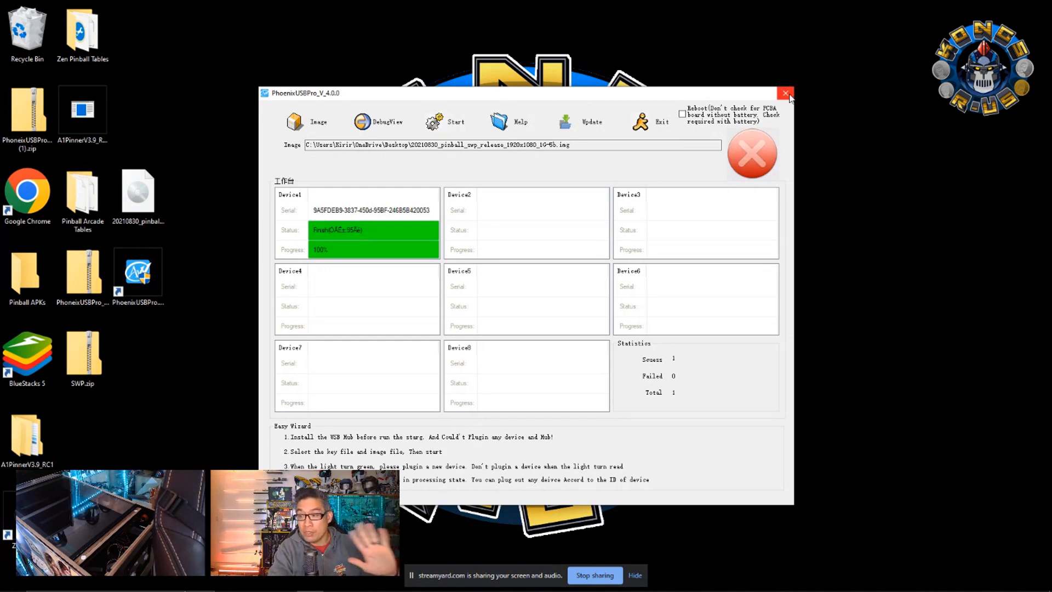
{"action": "mouse_move", "coordinate": [786, 93]}
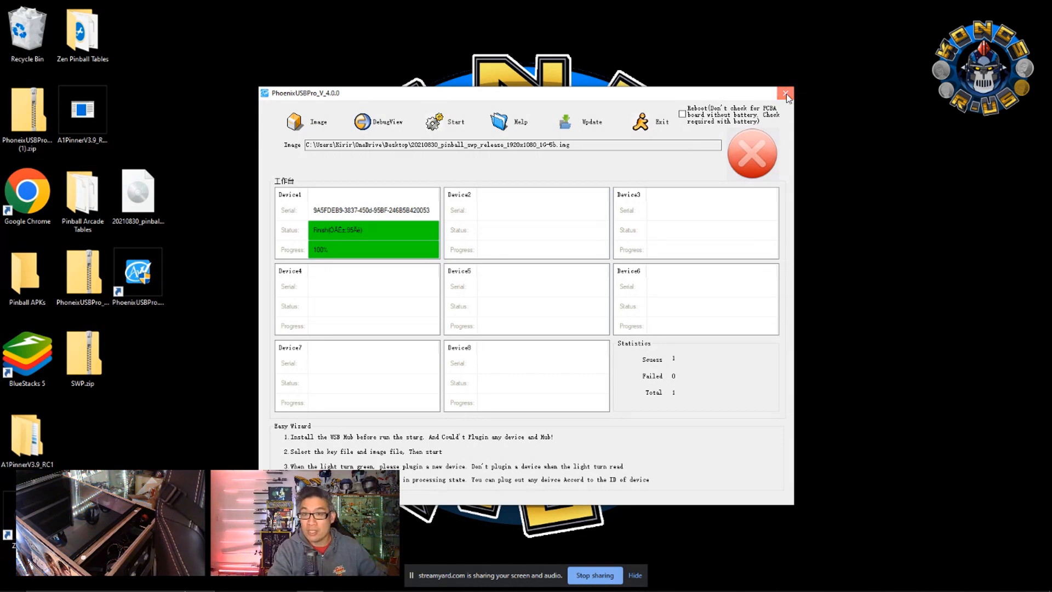
{"action": "left_click", "coordinate": [785, 93]}
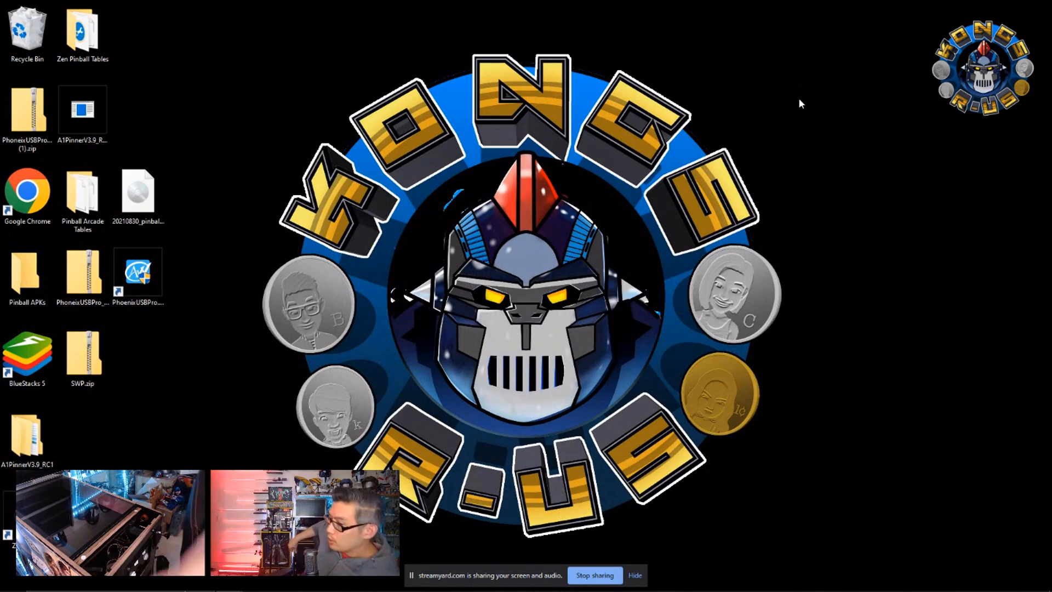